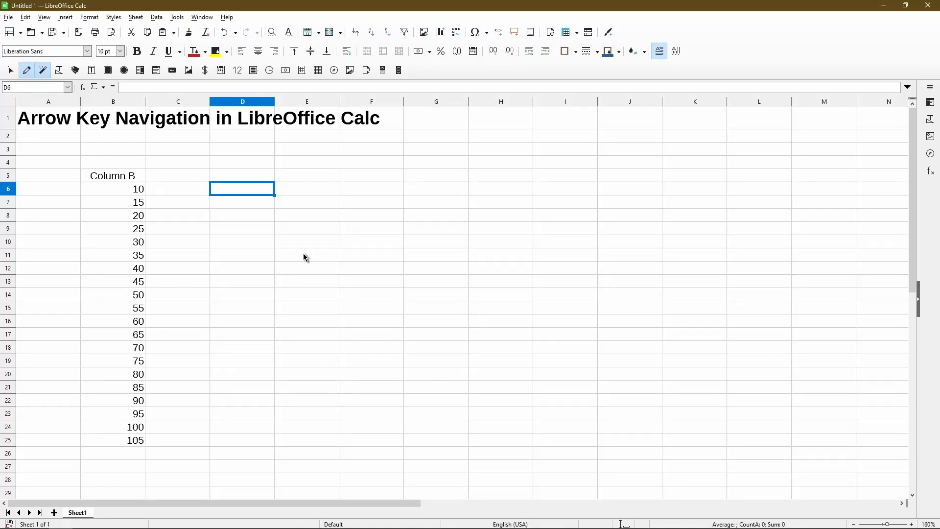
mouse_move(305, 262)
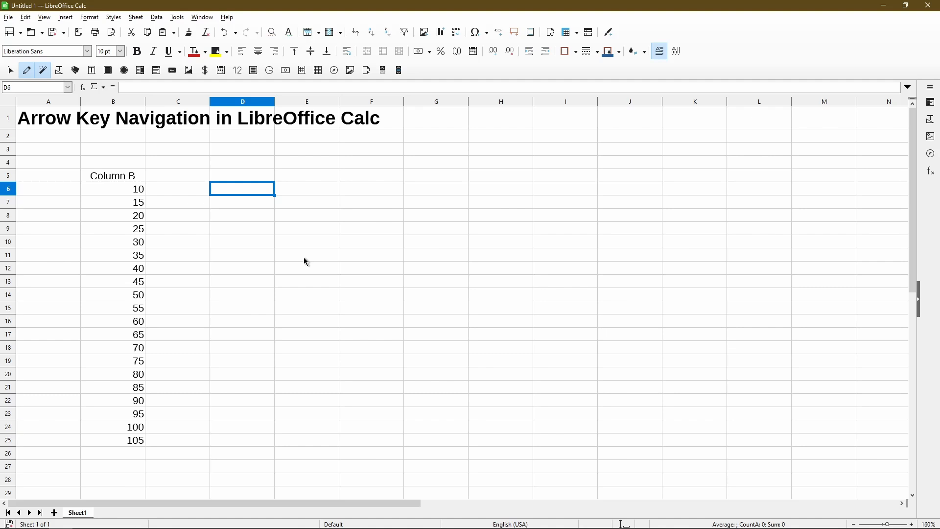
Move through column B's values 15 and 20 and scroll the sheet into view.
key(Left)
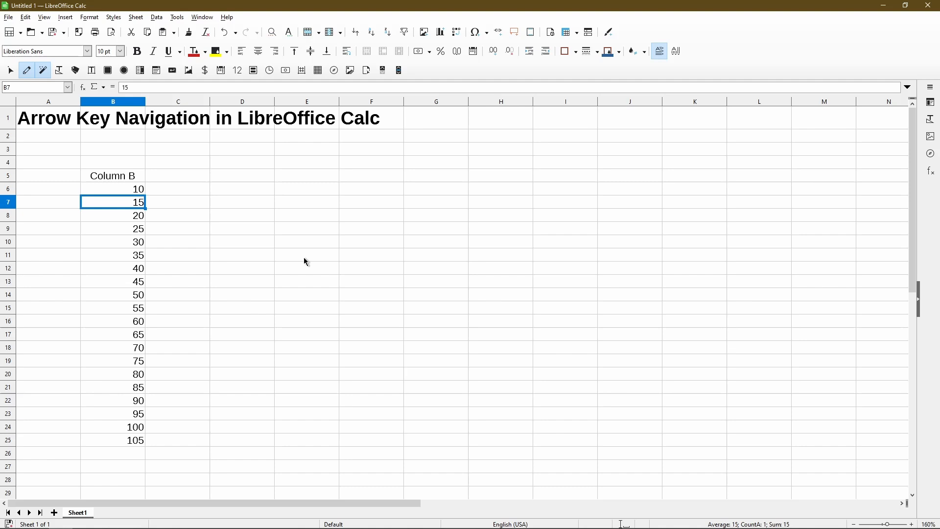
key(Down)
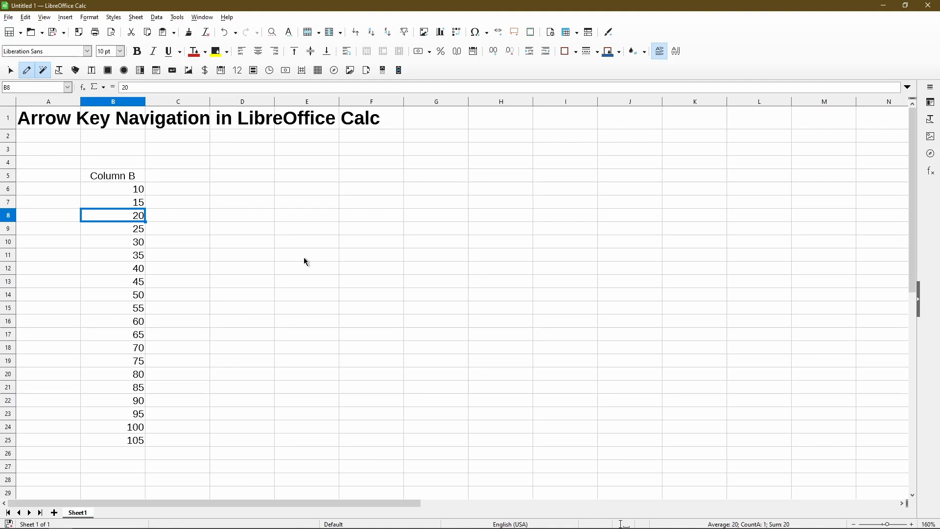
scroll(right, 3)
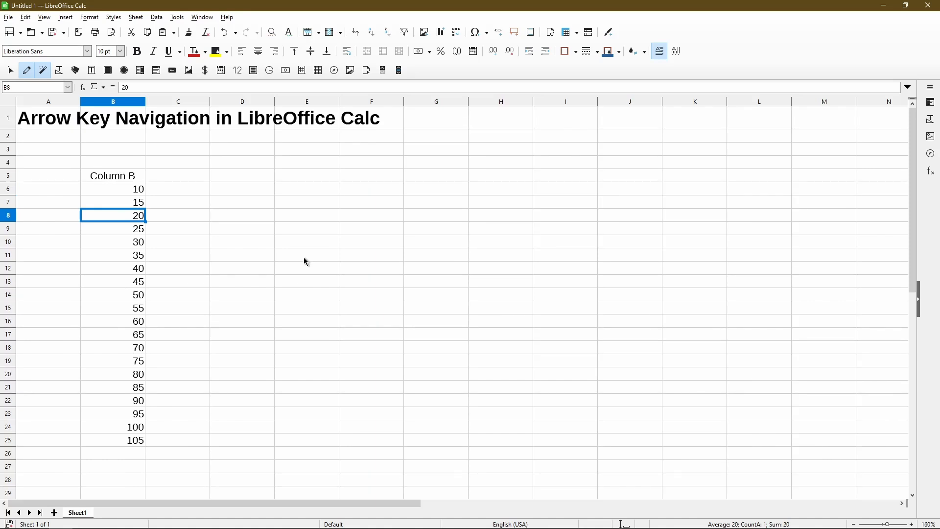
mouse_move(799, 360)
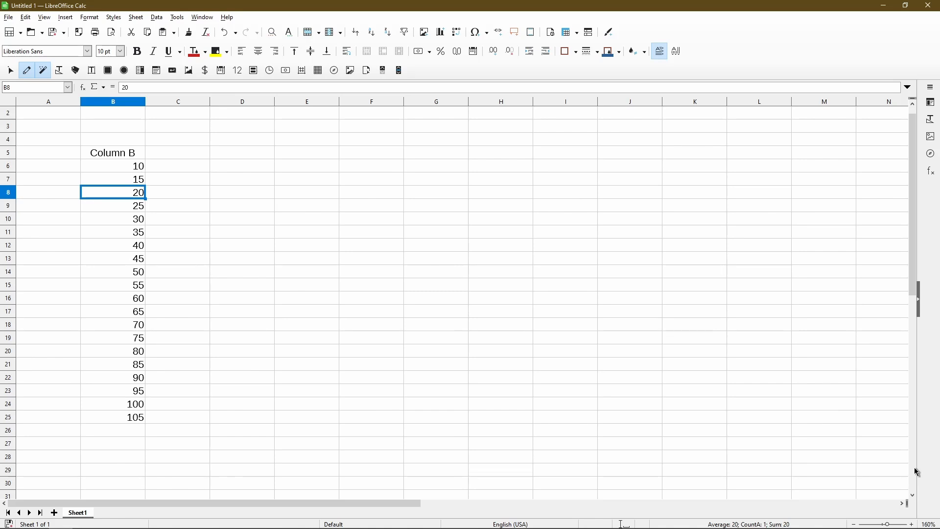
scroll(down, 3)
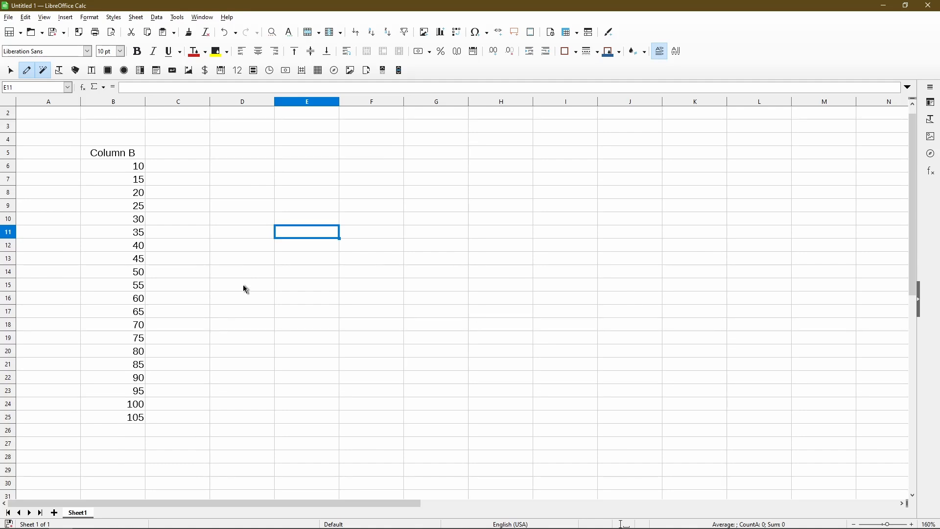
scroll(down, 3)
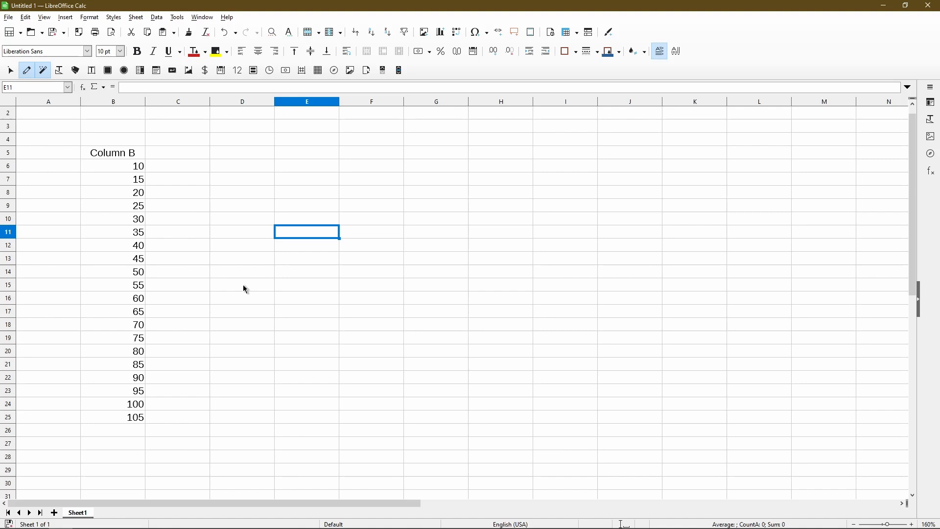
mouse_move(307, 300)
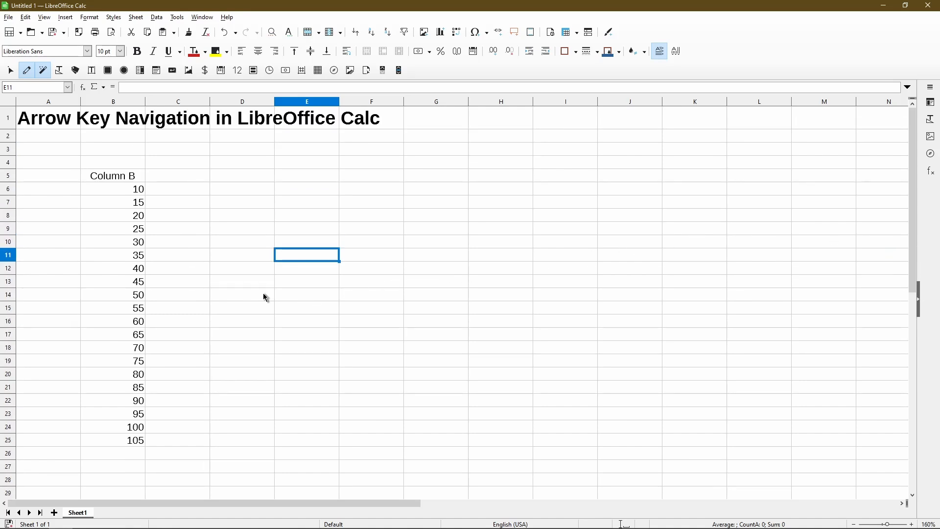
Select B12:B21 (values 40 to 85) and target D12 for the copy.
click(113, 268)
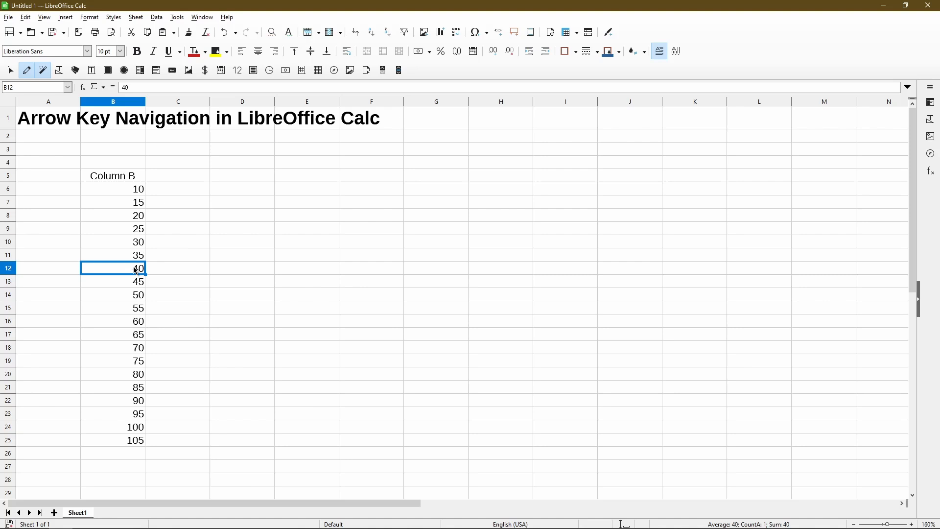
key(shift+Down)
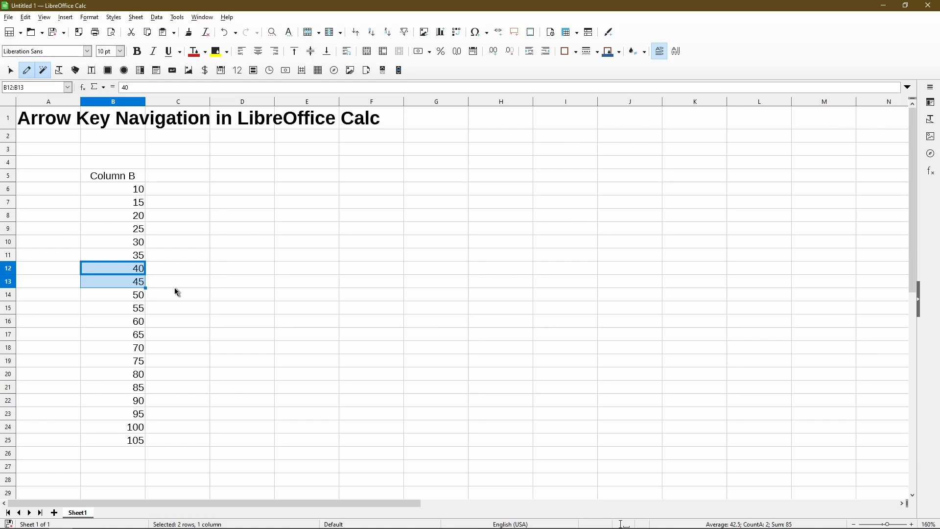
key(shift+Down)
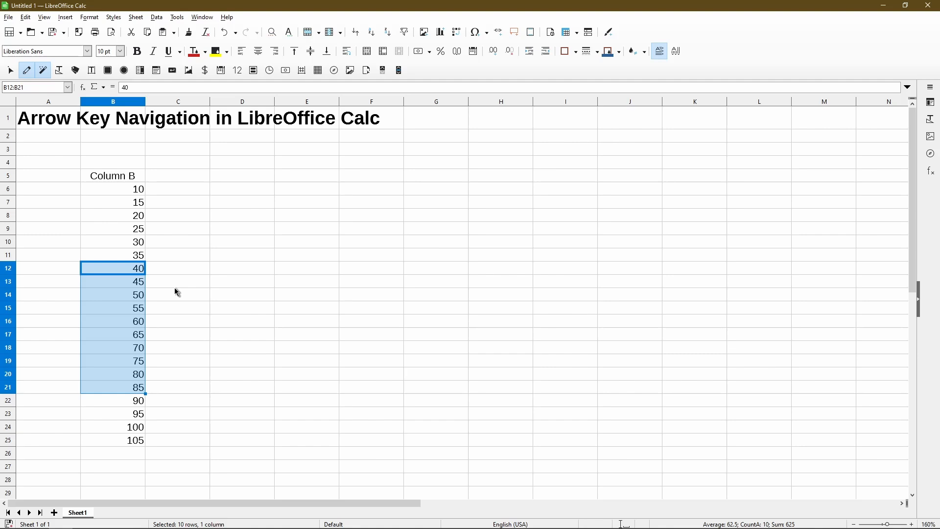
click(242, 268)
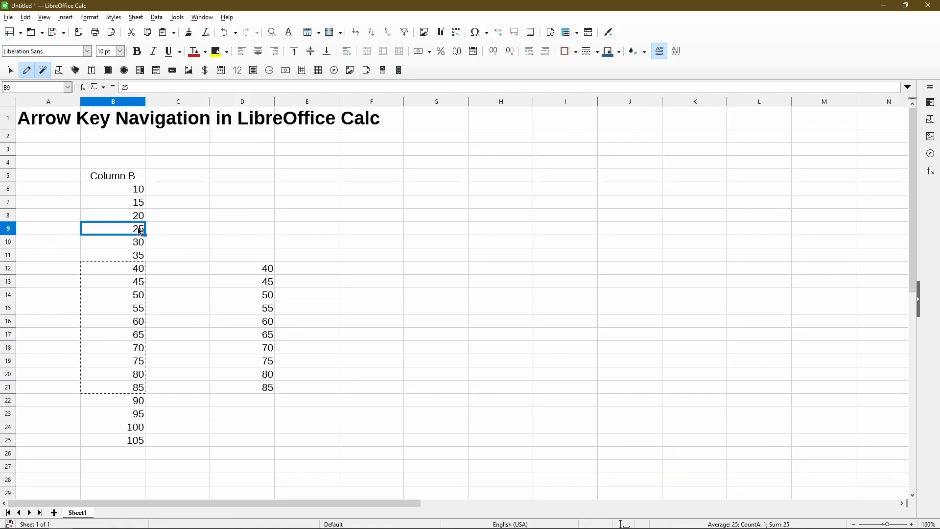
key(ctrl+Down)
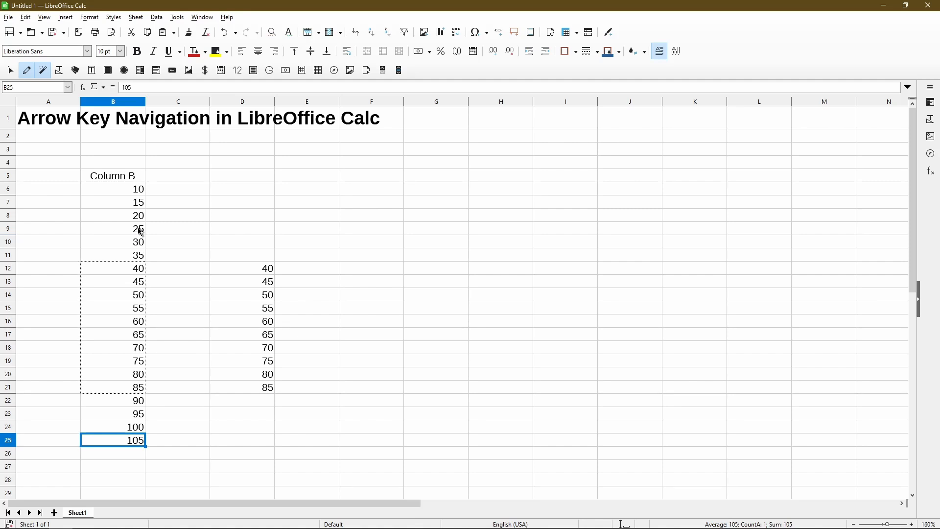
key(ctrl+Down)
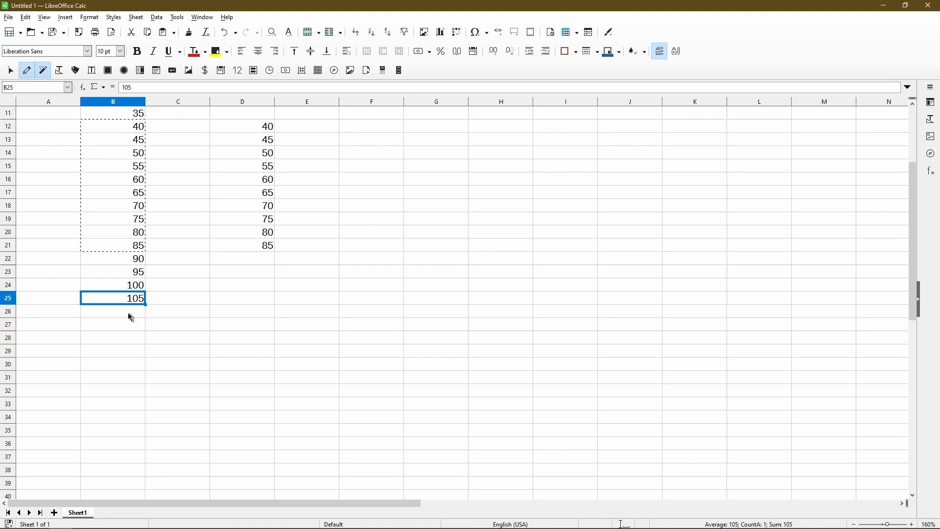
mouse_move(128, 299)
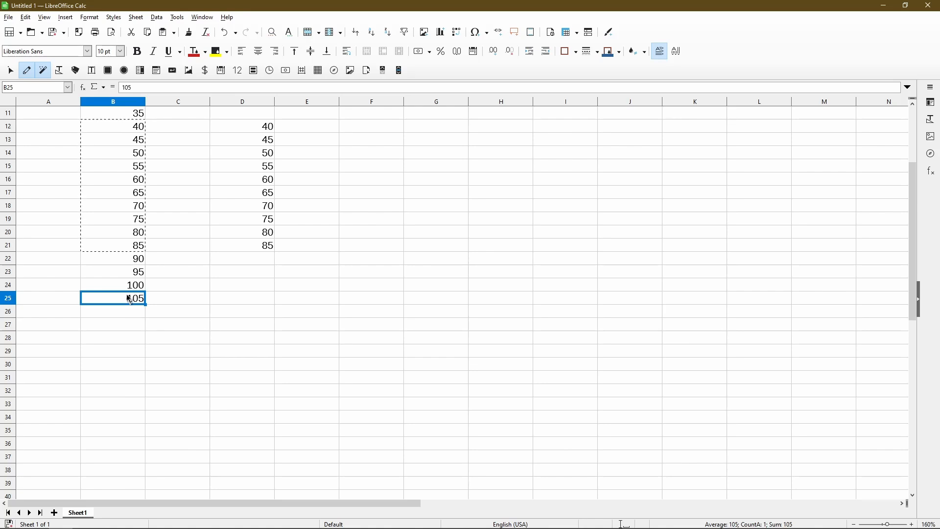
click(111, 244)
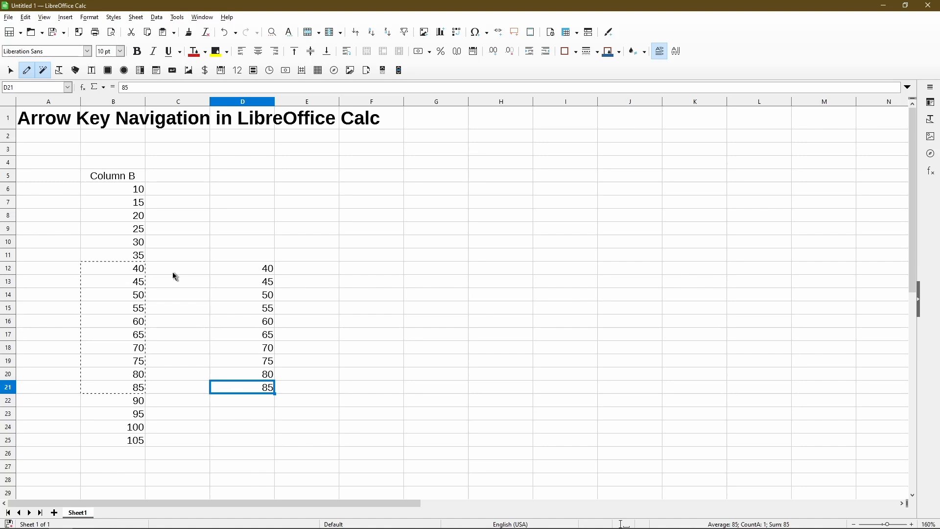
mouse_move(184, 352)
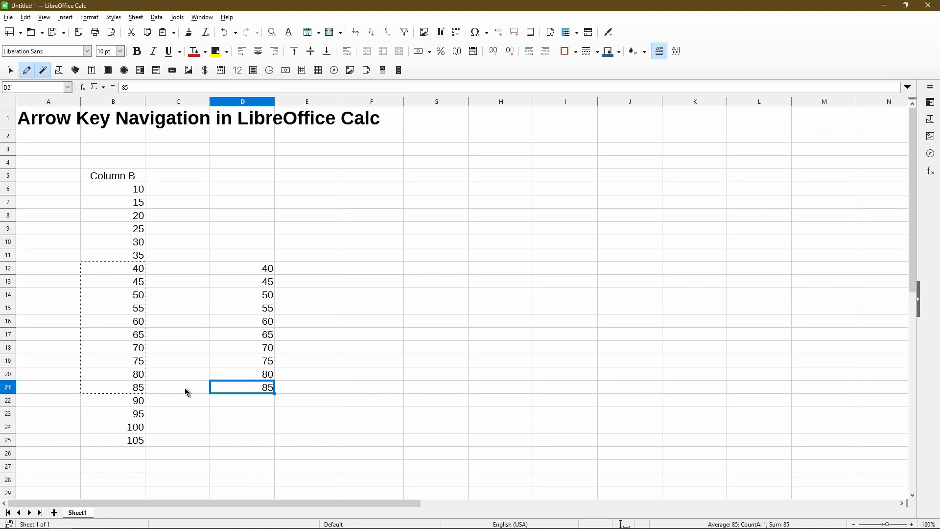
key(ctrl+Right)
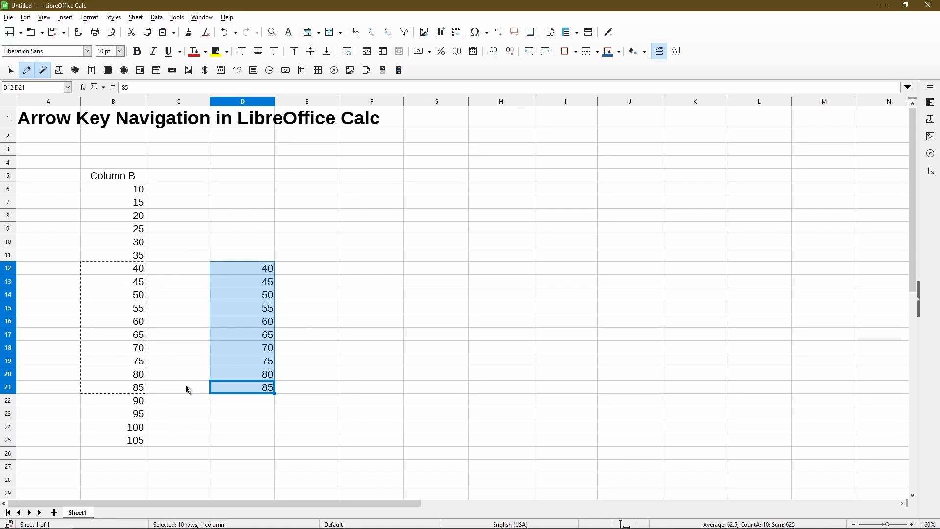
mouse_move(208, 396)
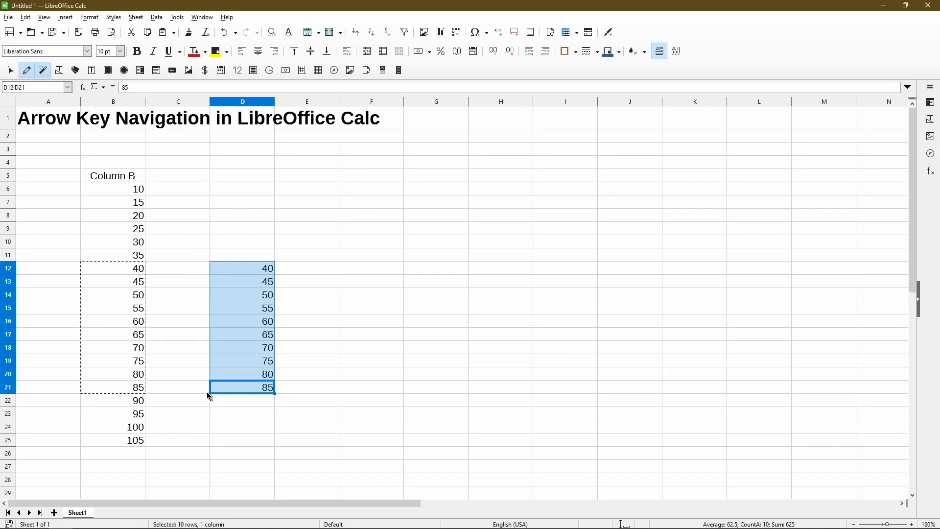
mouse_move(194, 271)
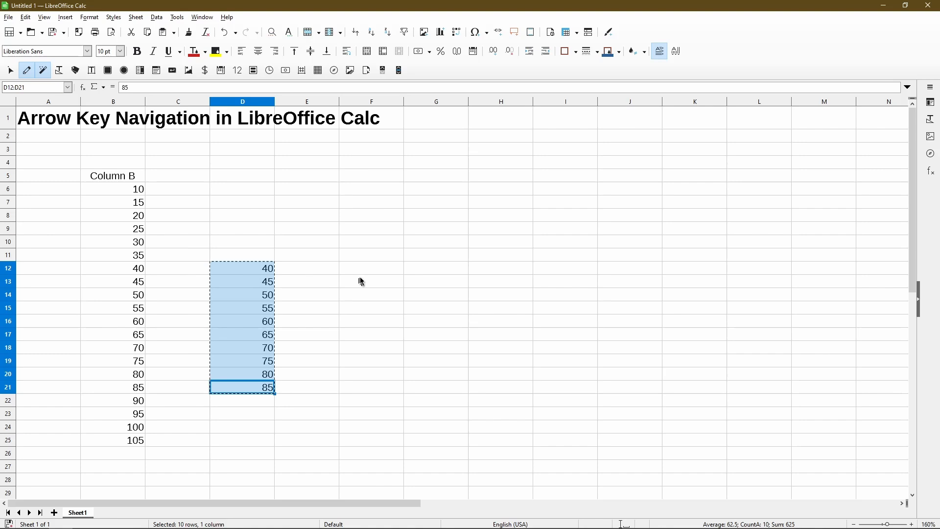
Paste the 40 to 85 block at F12, then start a new selection at B8 (value 20).
click(371, 268)
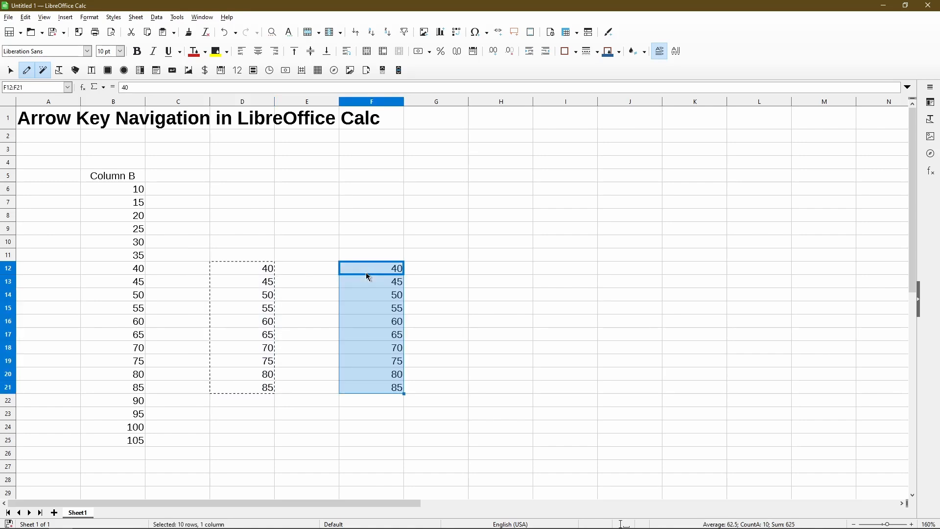
mouse_move(160, 233)
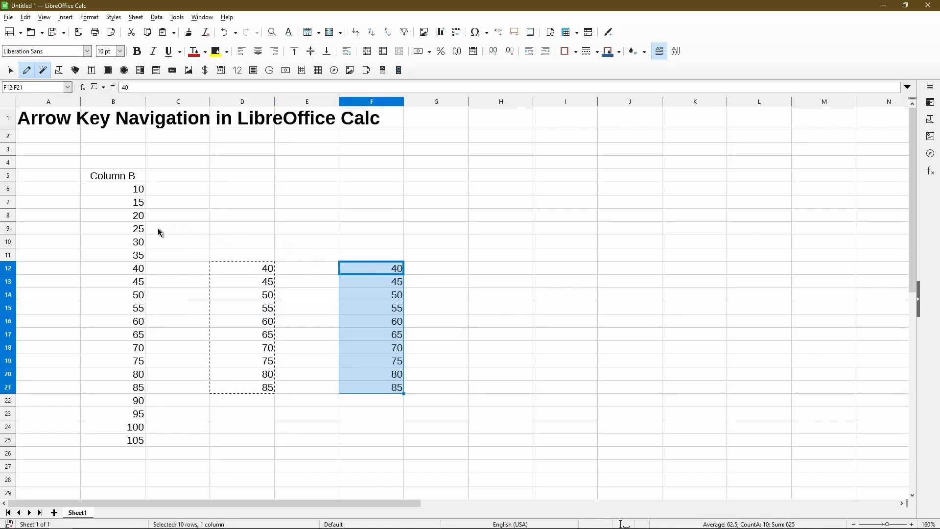
click(113, 214)
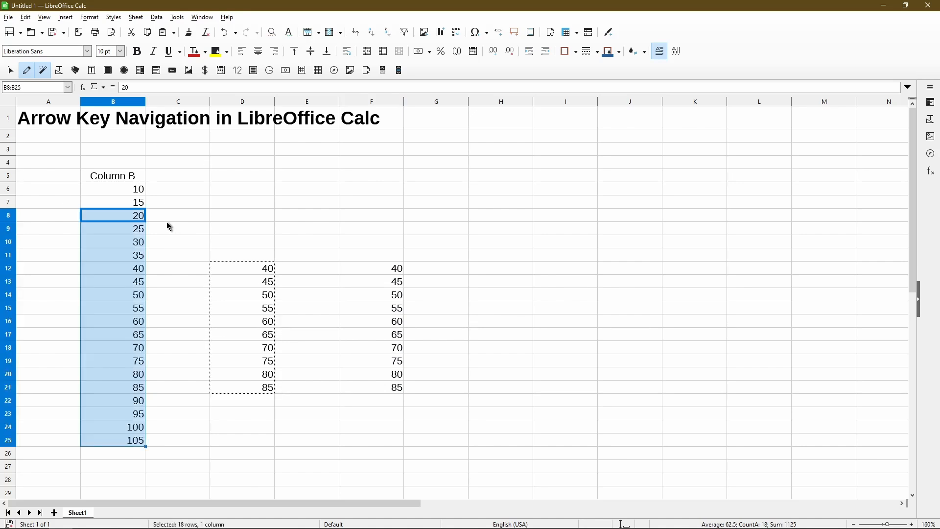
mouse_move(174, 384)
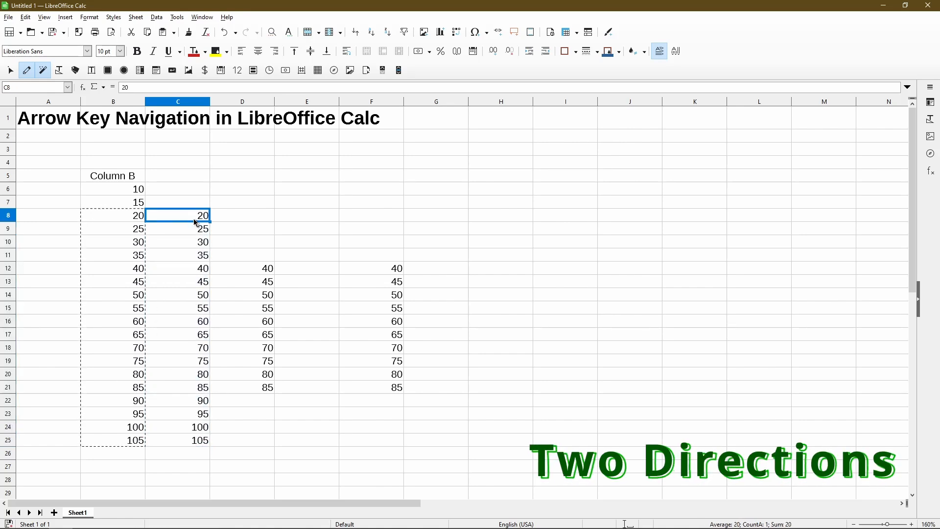
Extend the selection down to row 25 and across to cover B8:C25.
key(ctrl+shift+Down)
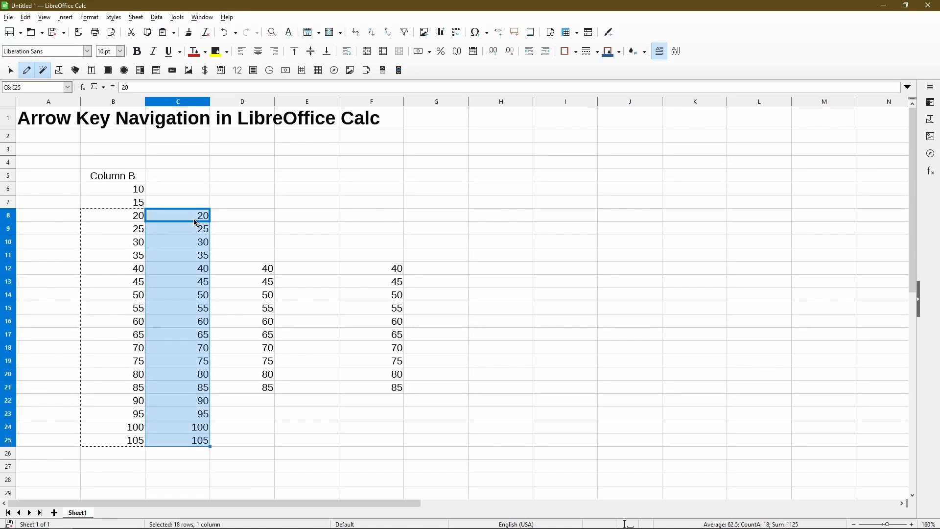
key(Shift+Left)
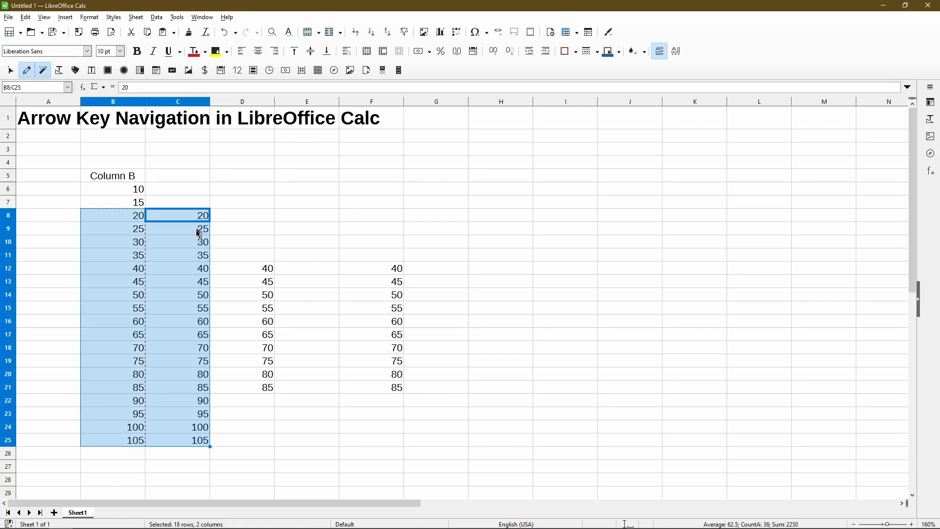
mouse_move(116, 434)
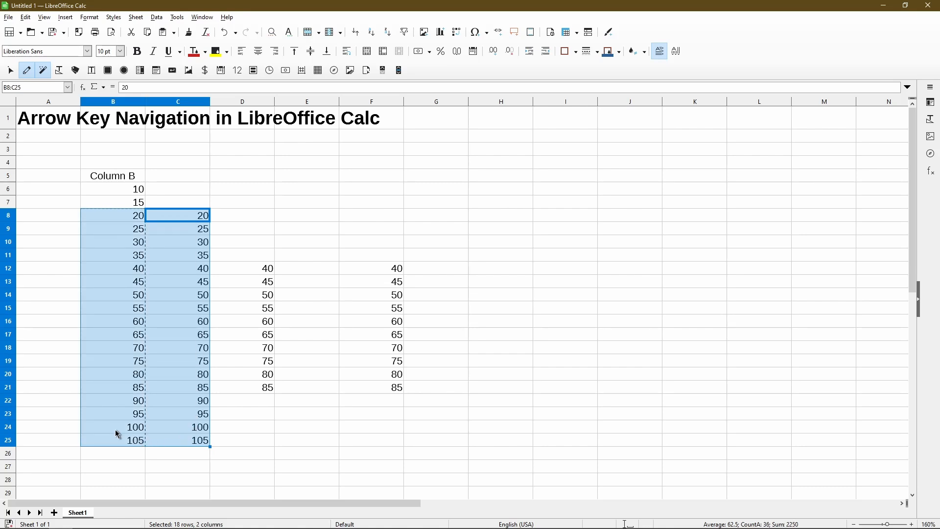
mouse_move(111, 427)
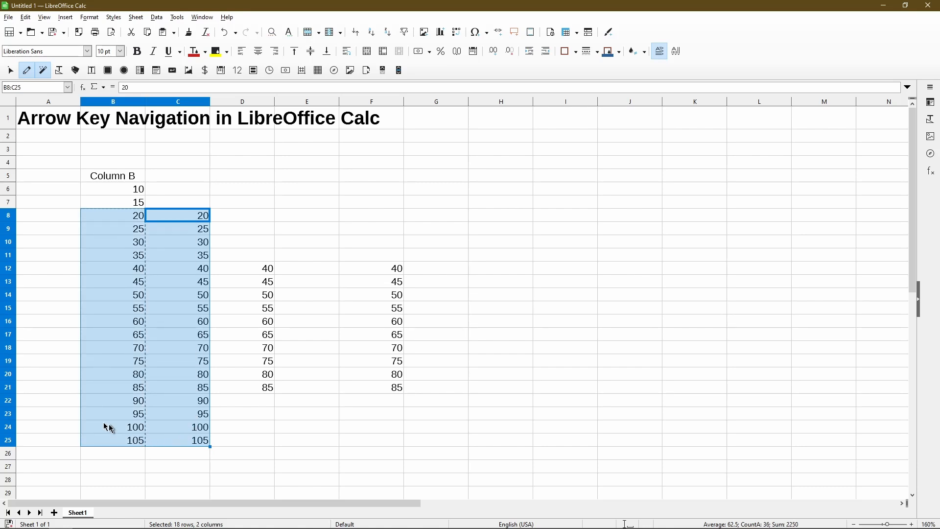
mouse_move(93, 321)
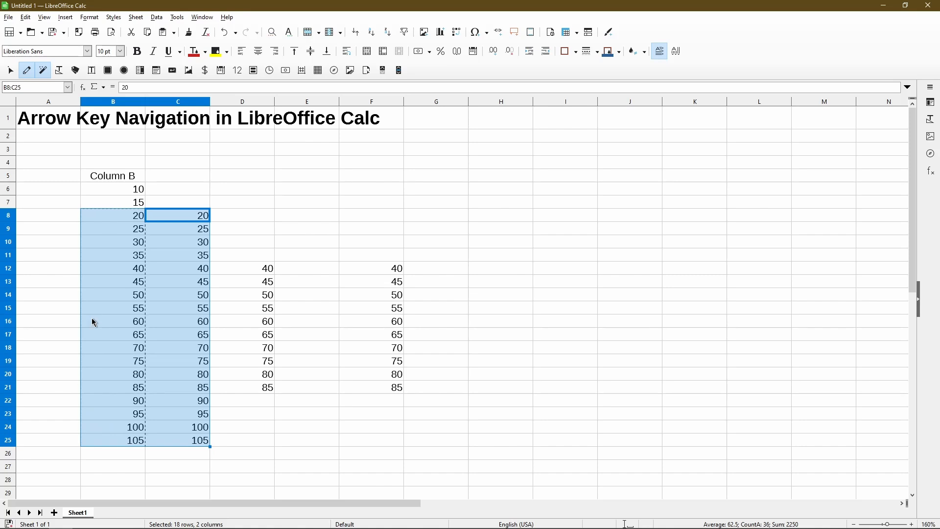